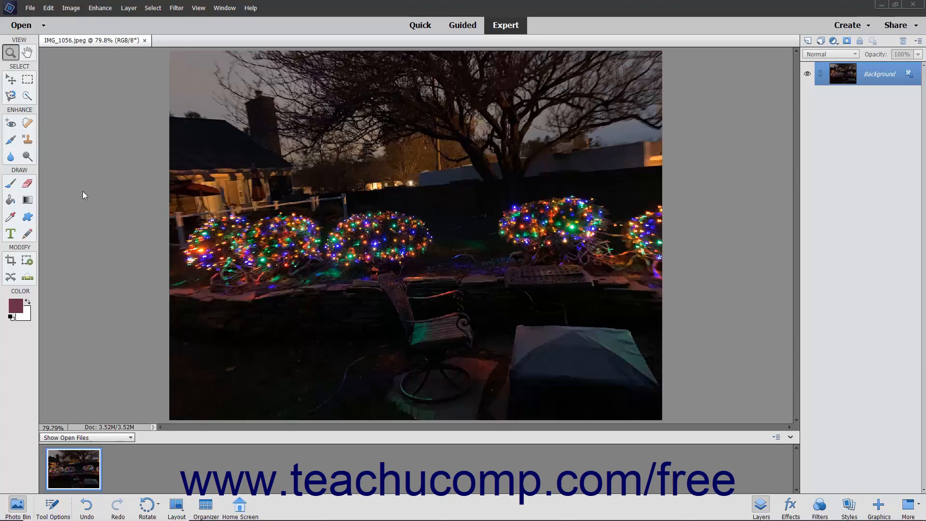
Step: Open the Enhance menu to reach the Adjust Color commands
click(100, 8)
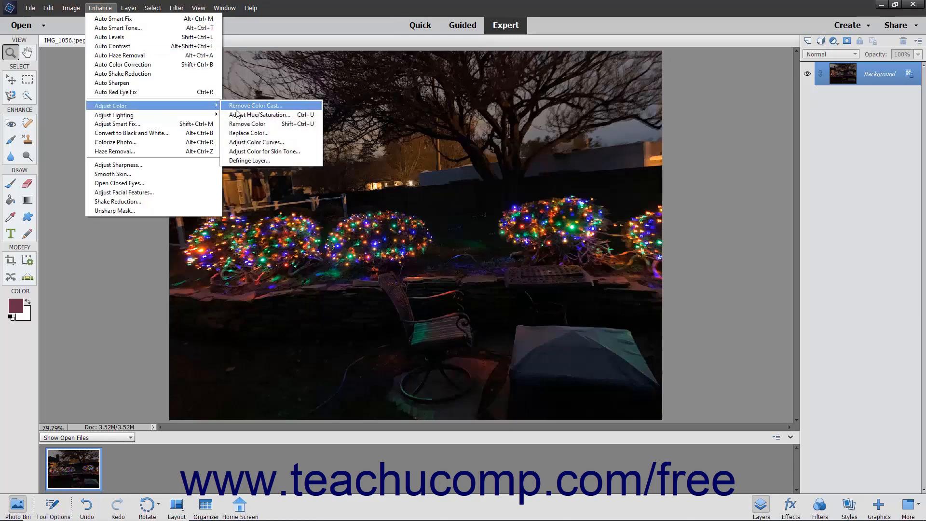
mouse_move(256, 142)
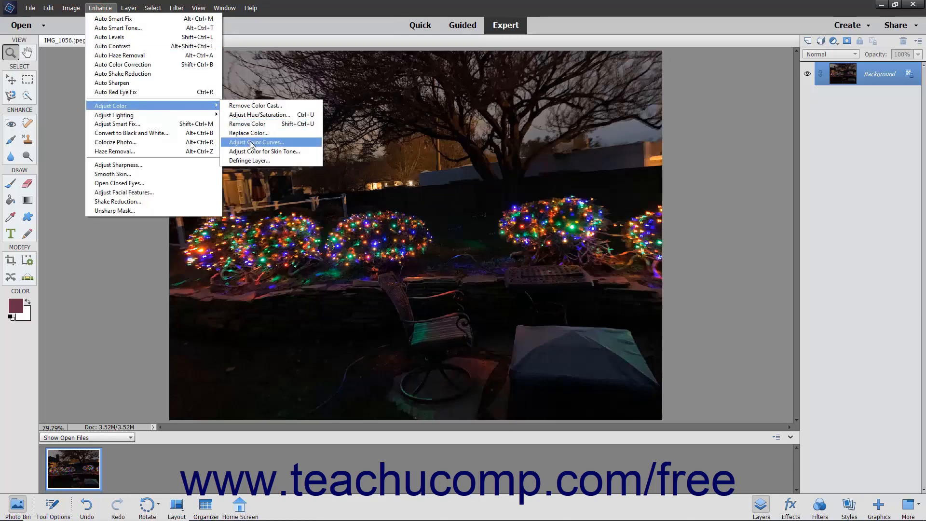
Step: Open Adjust Color Curves and choose the Increase Midtones style
click(255, 143)
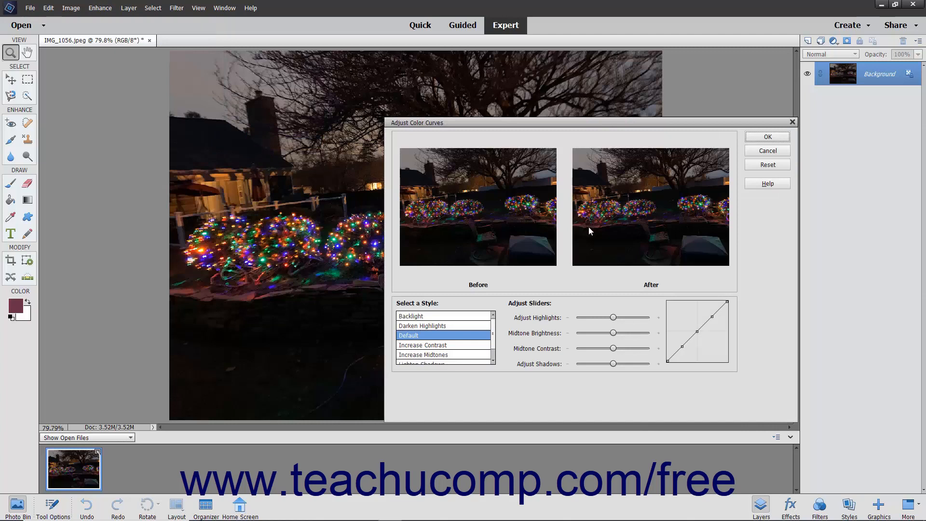
mouse_move(422, 335)
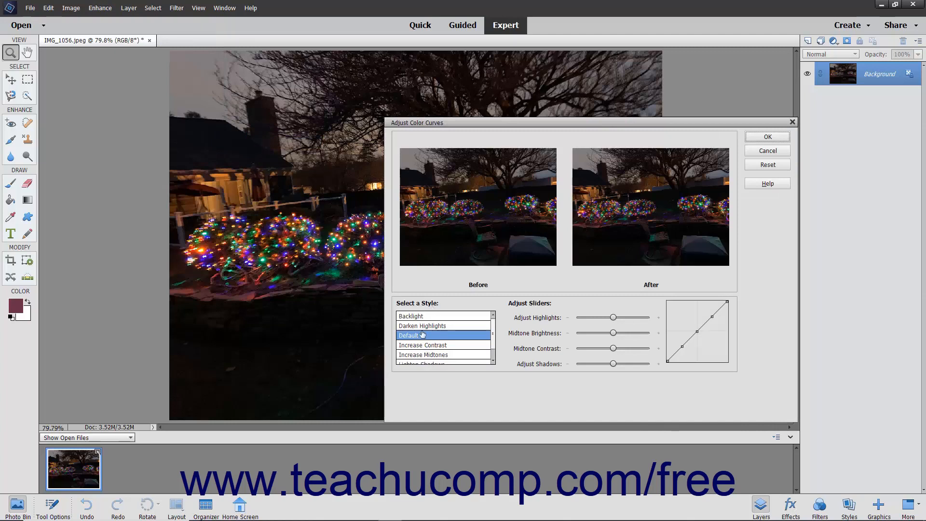
click(422, 355)
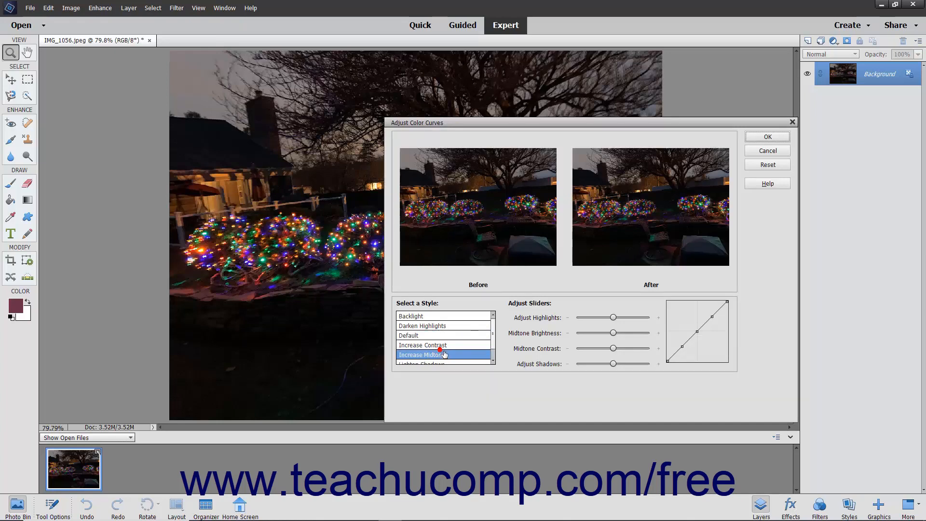
Step: Lower Adjust Highlights, raise Adjust Shadows, and slightly lower Midtone Brightness
click(422, 354)
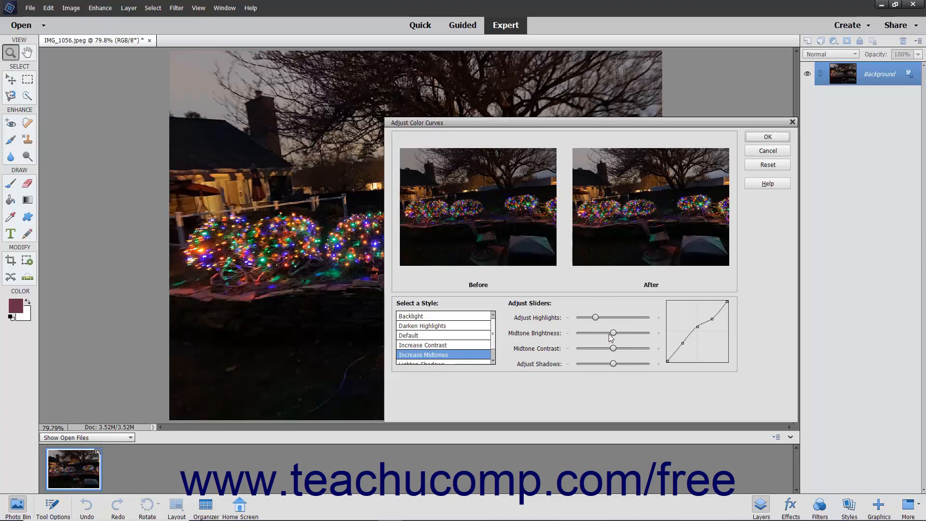
mouse_move(613, 348)
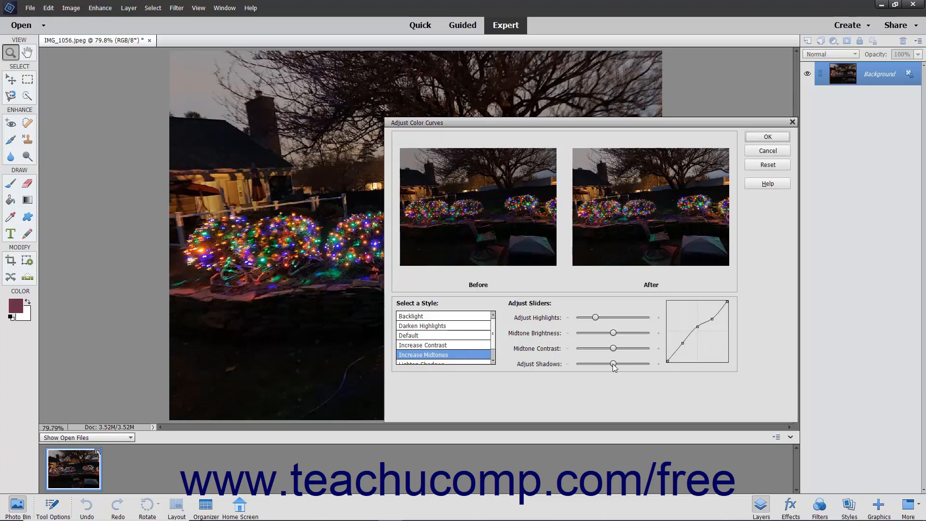
drag(613, 364, 631, 363)
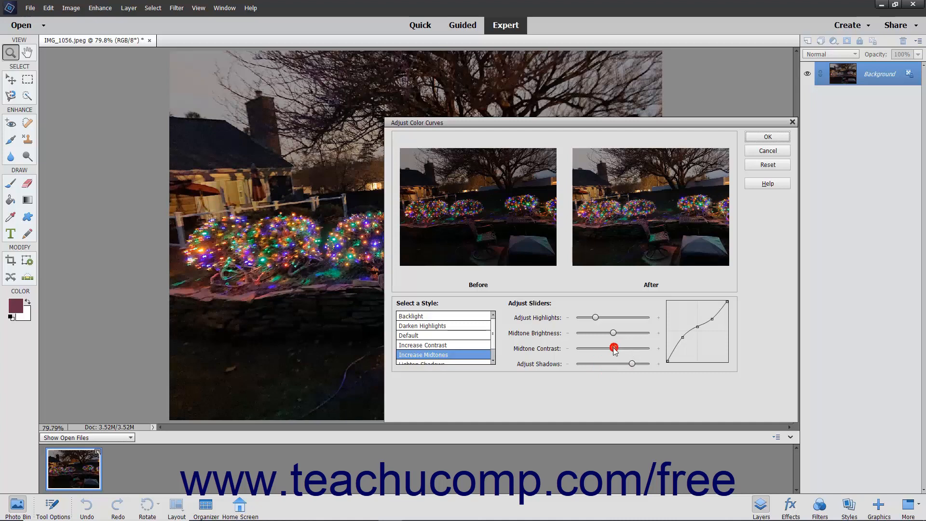
click(613, 333)
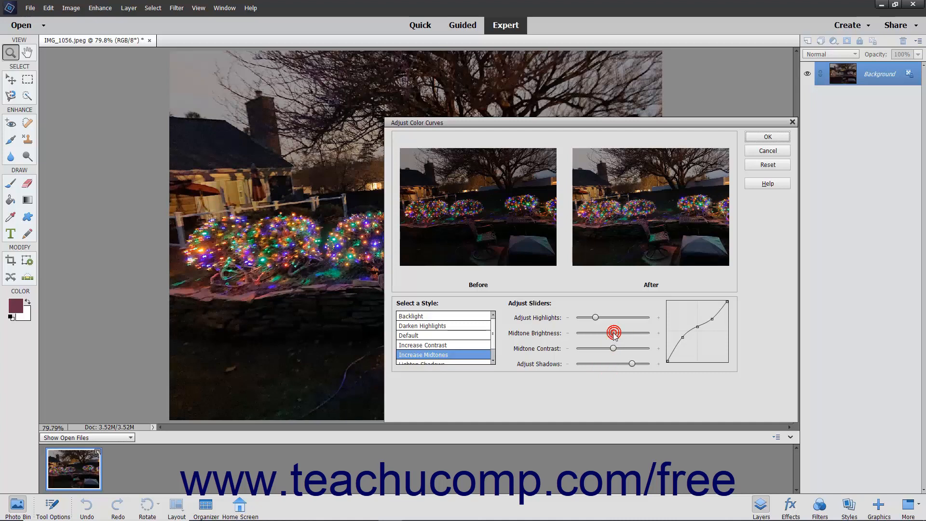
drag(613, 333, 603, 332)
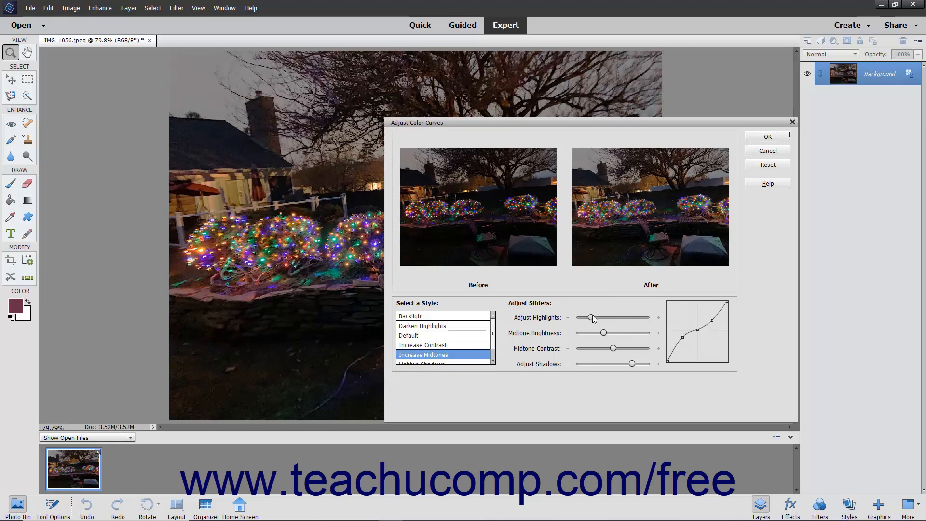
mouse_move(614, 262)
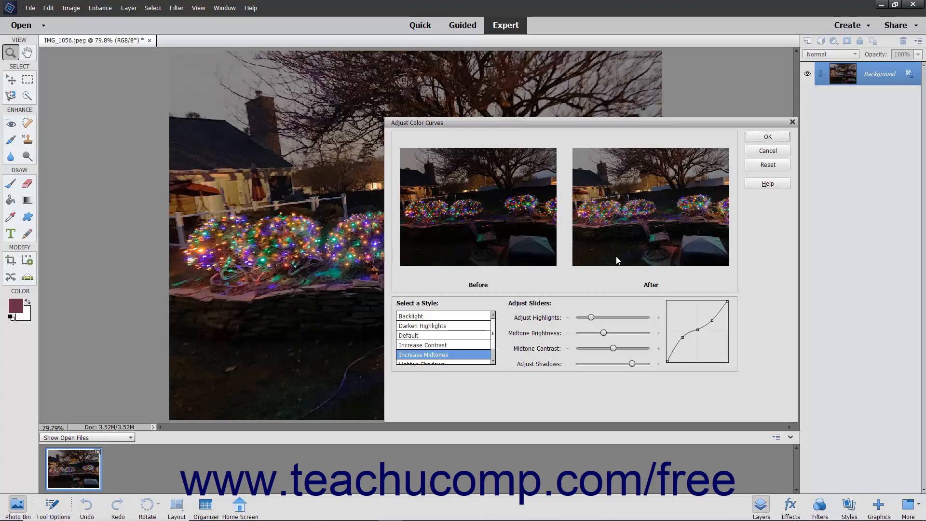
click(767, 164)
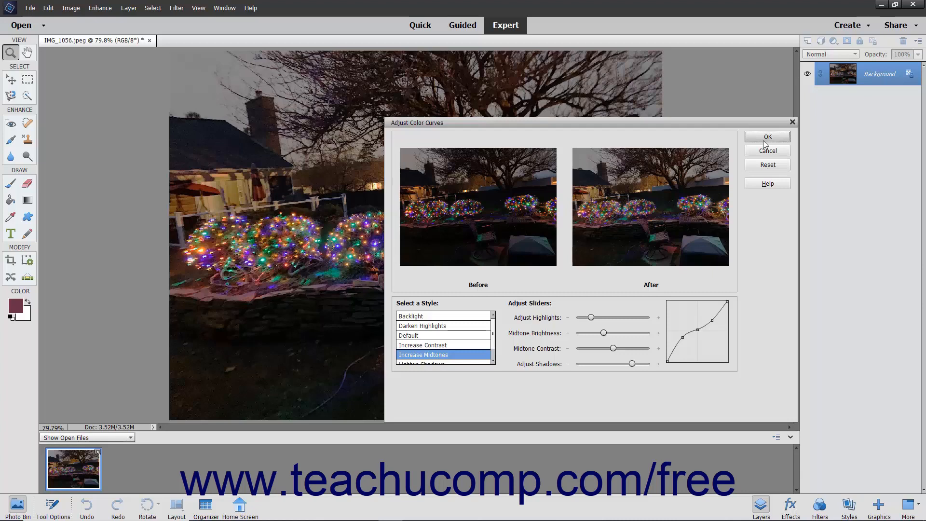
mouse_move(768, 152)
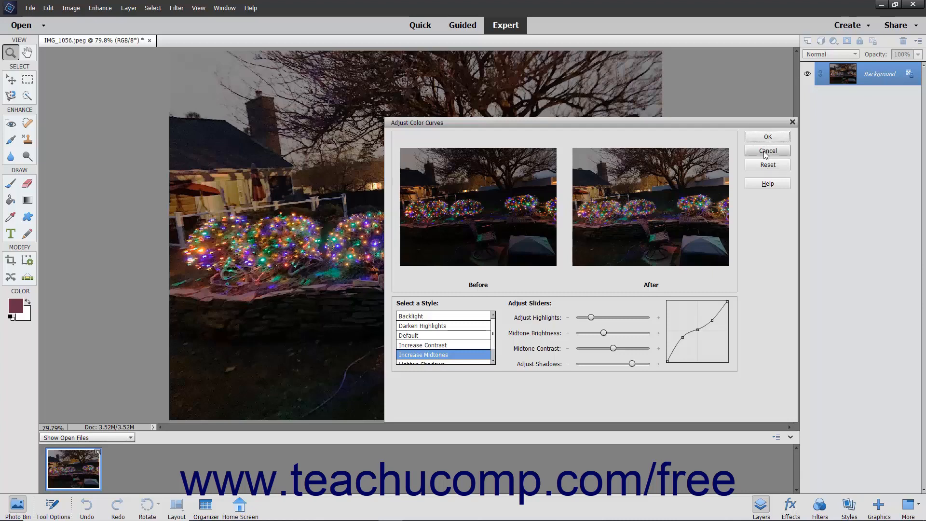